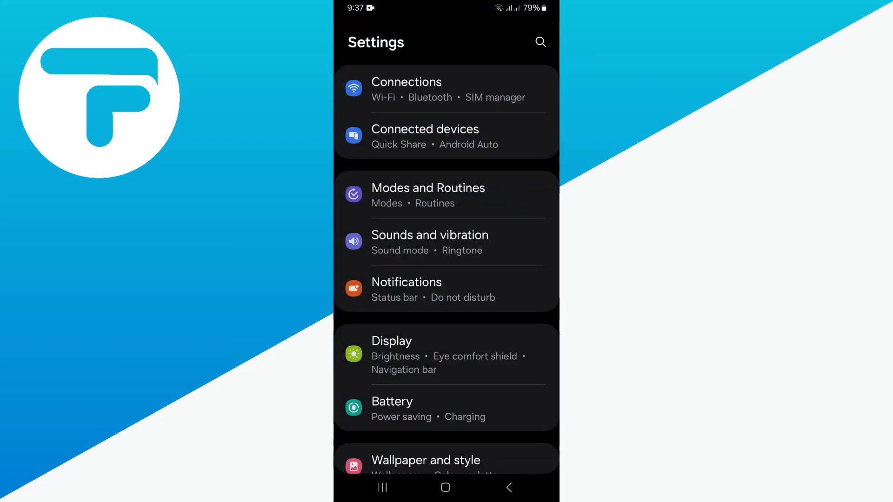
pyautogui.scroll(-3)
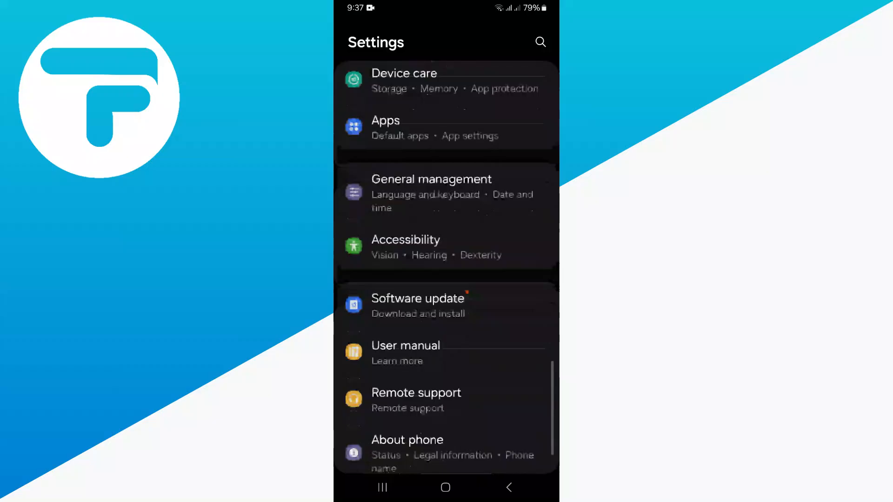